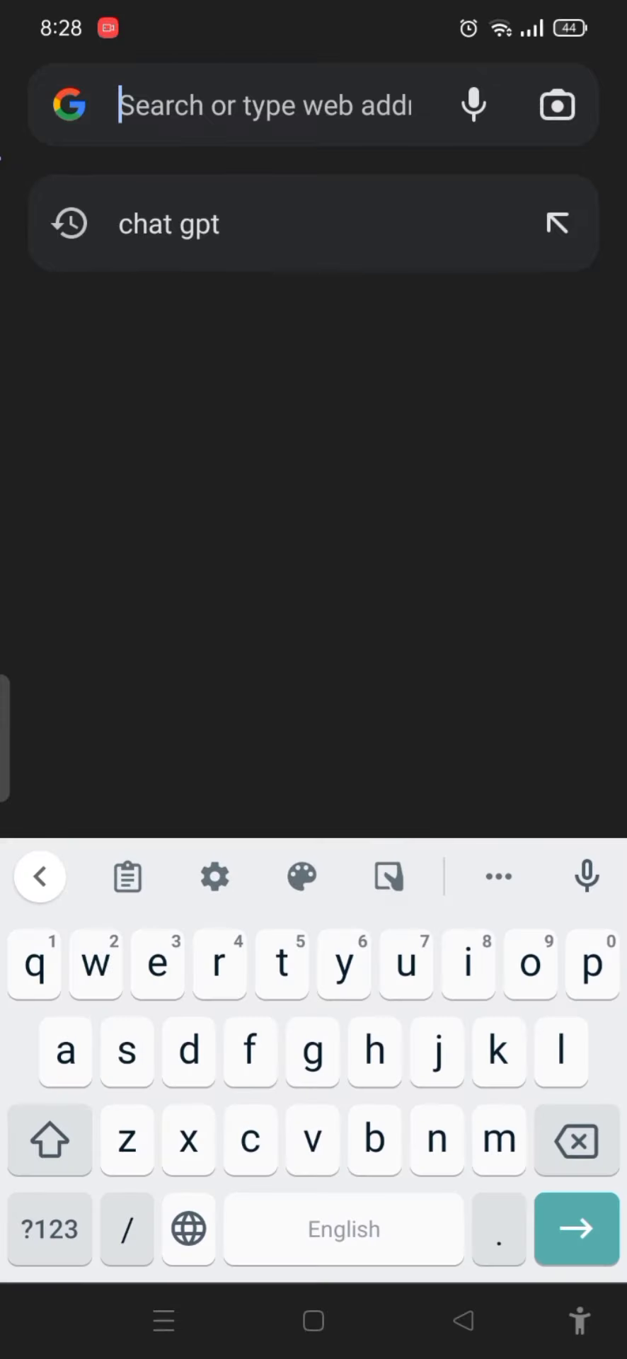
Search 'chat' in Chrome and open the chat.openai.com ChatGPT blog result.
type("chat")
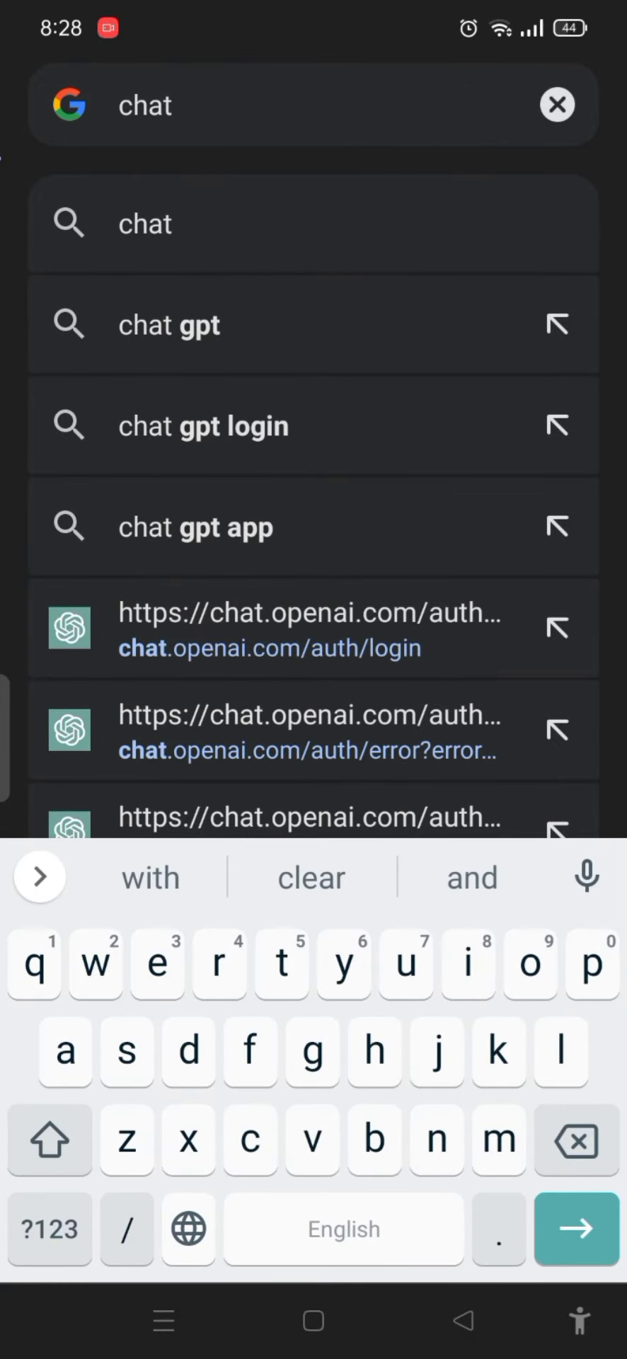
left_click(169, 324)
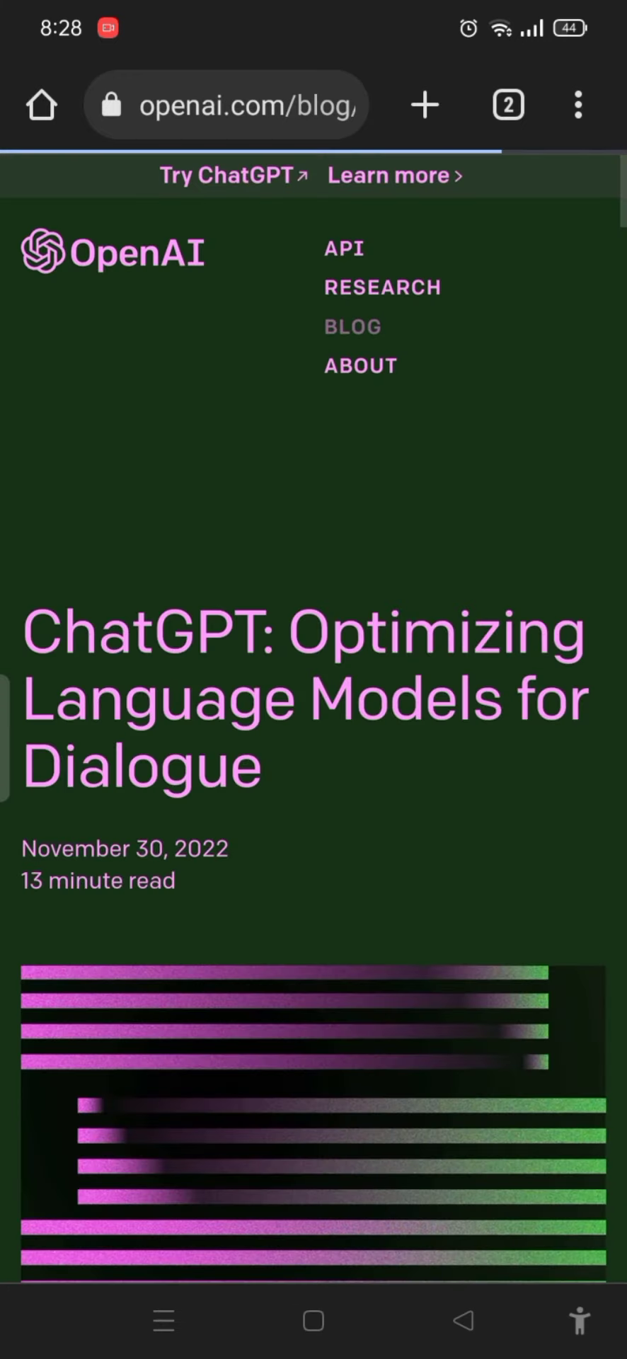
Scroll the blog post and use 'TRY CHATGPT' to reach the chat.openai.com welcome page.
scroll("up", 3)
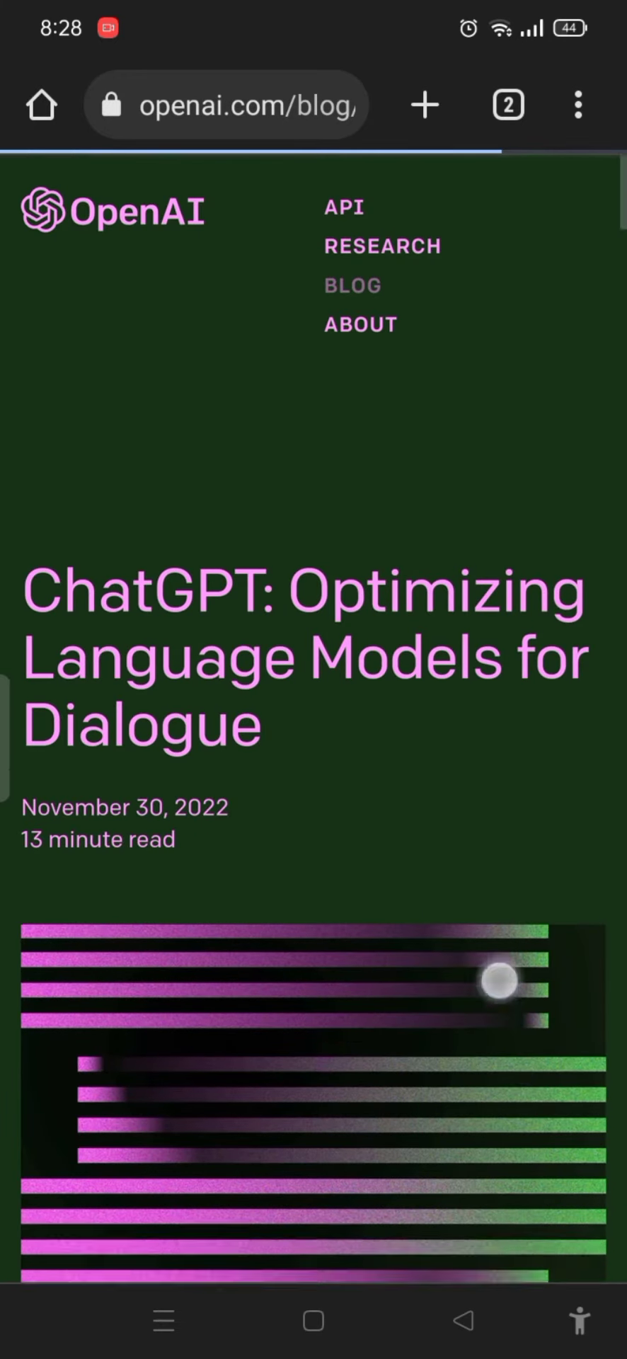
scroll("down", 3)
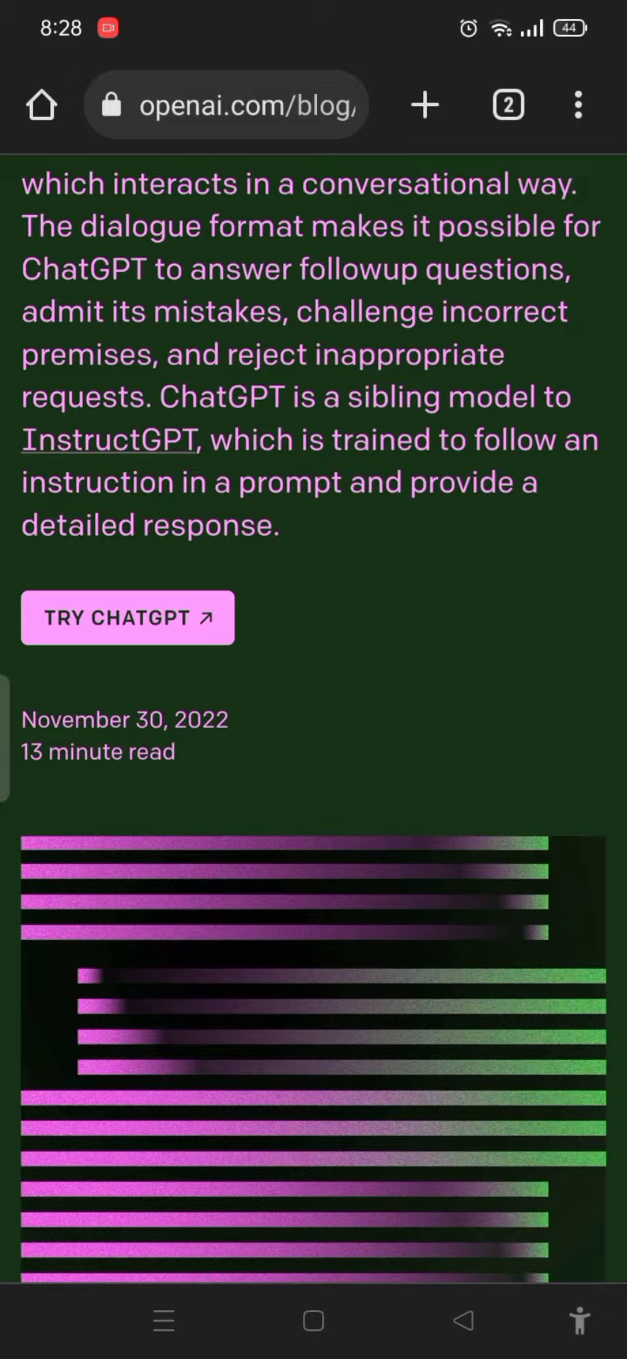
left_click(126, 617)
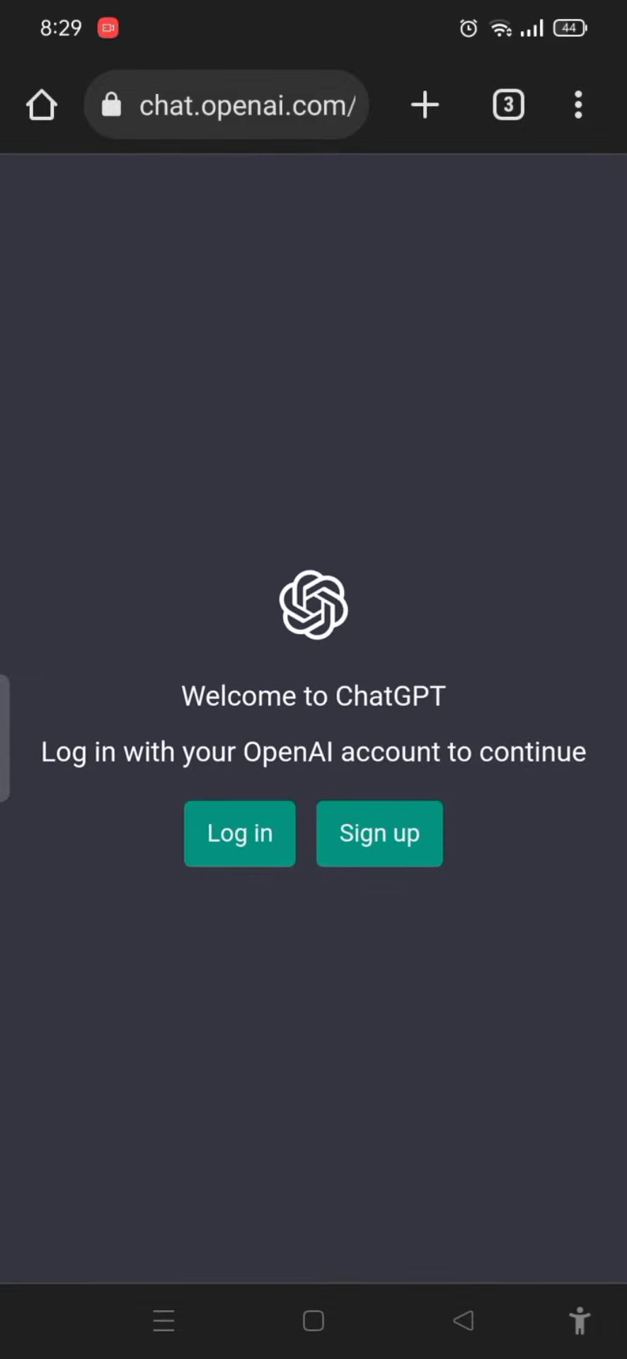
Start logging in to the OpenAI account from the ChatGPT welcome page.
left_click(240, 834)
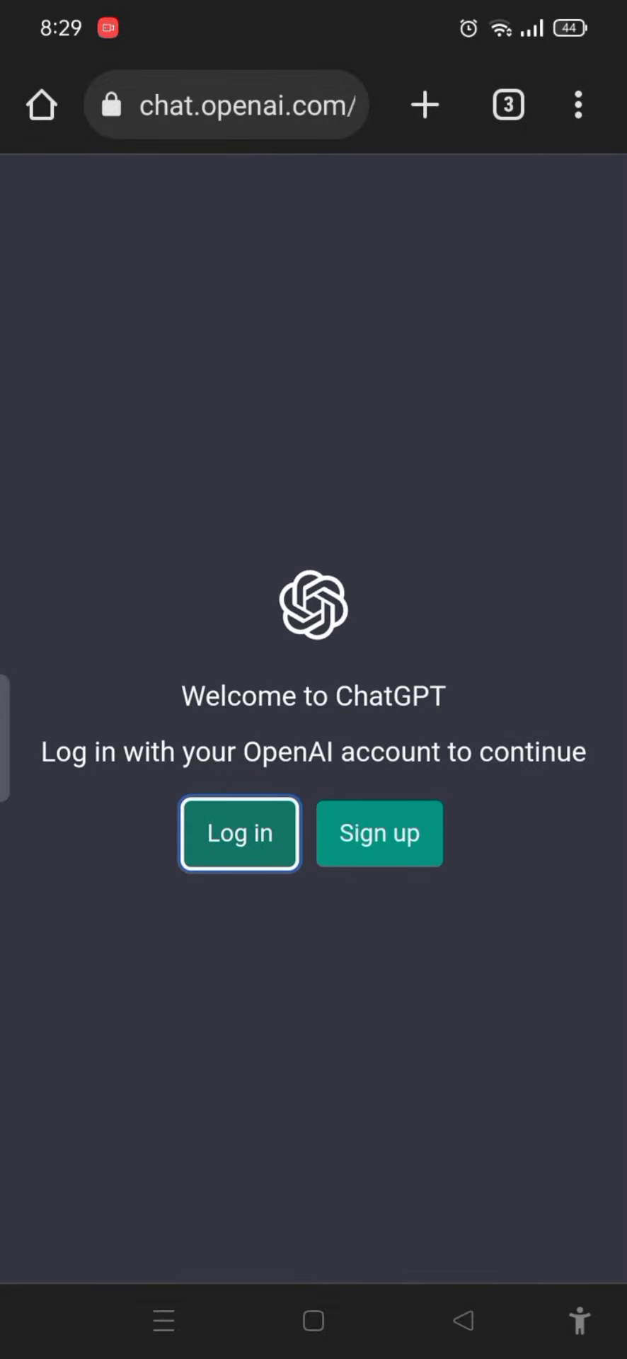
left_click(239, 832)
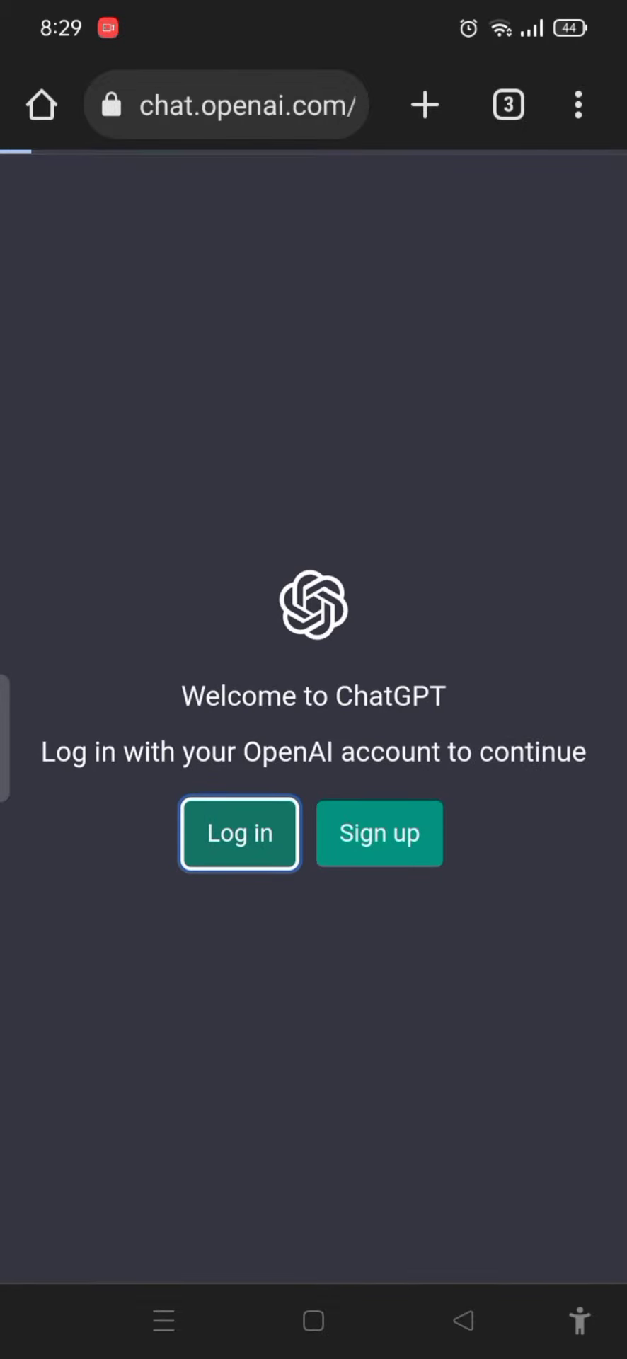
left_click(239, 832)
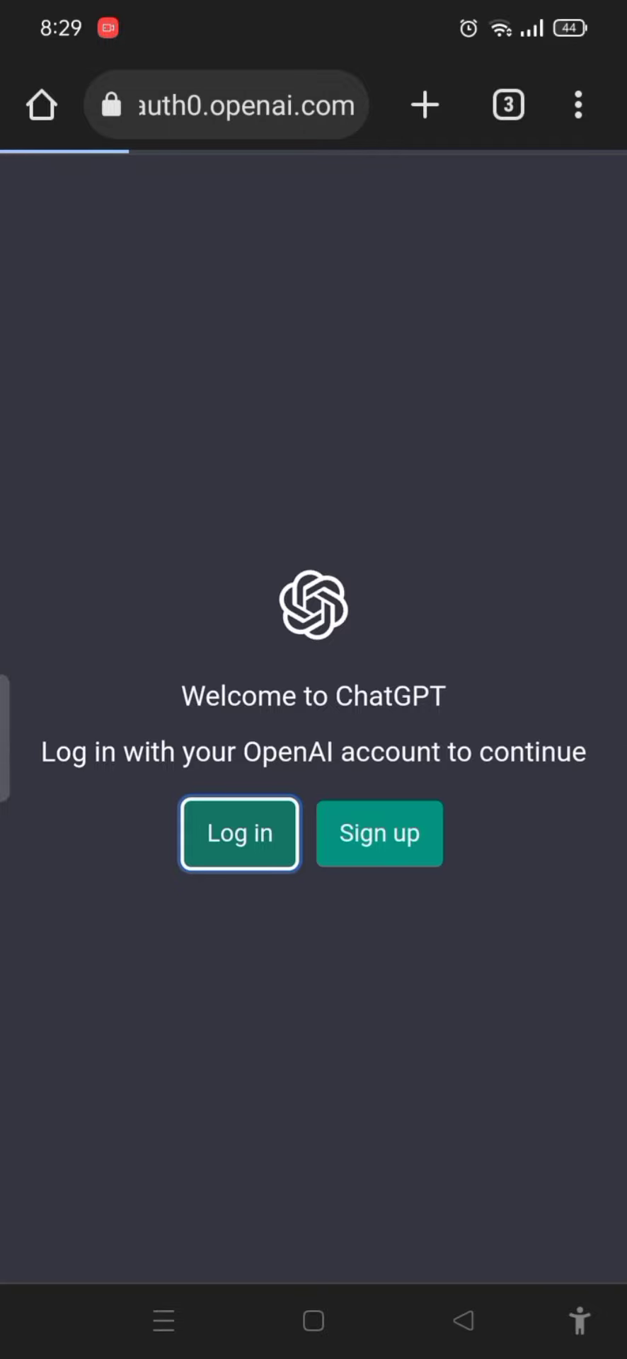
left_click(239, 832)
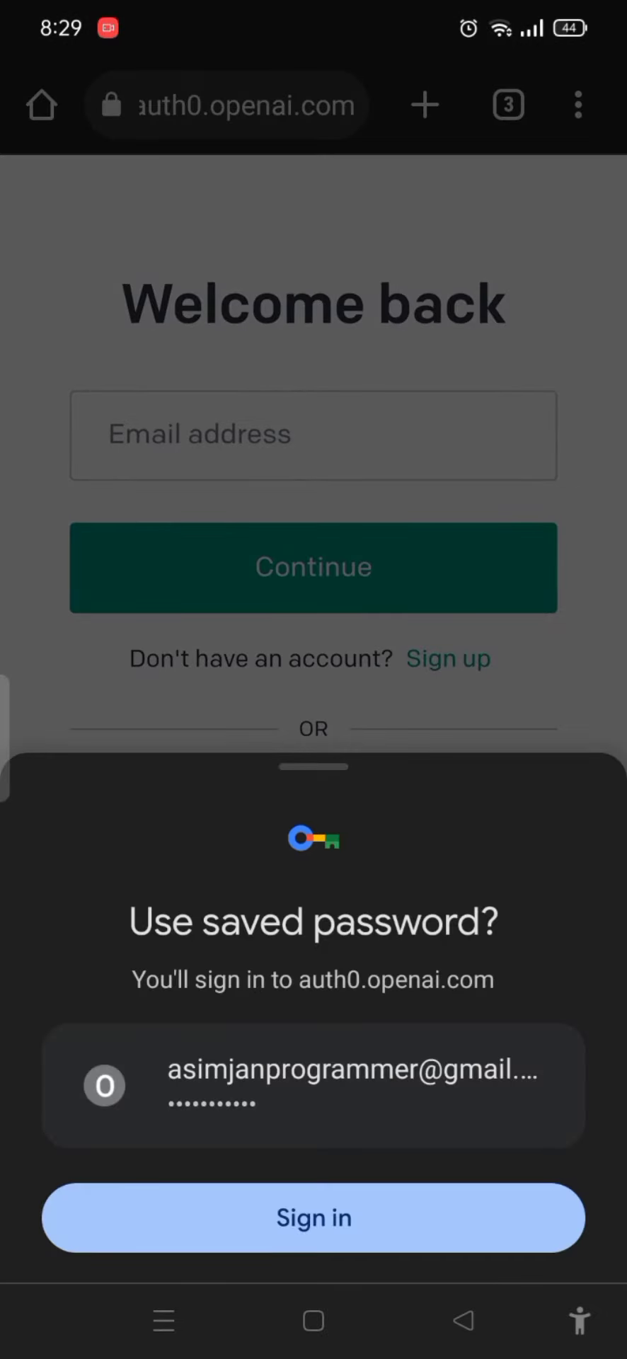
Sign in with the saved account credentials and continue through the password step.
left_click(314, 1218)
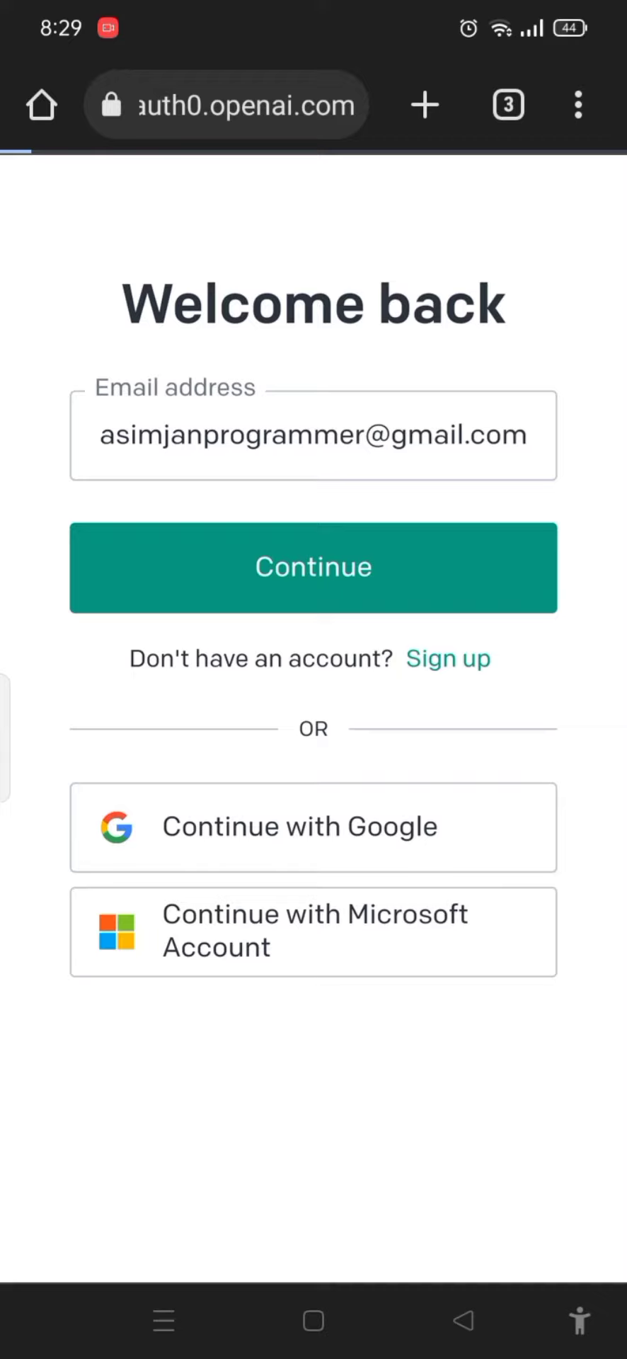
left_click(313, 568)
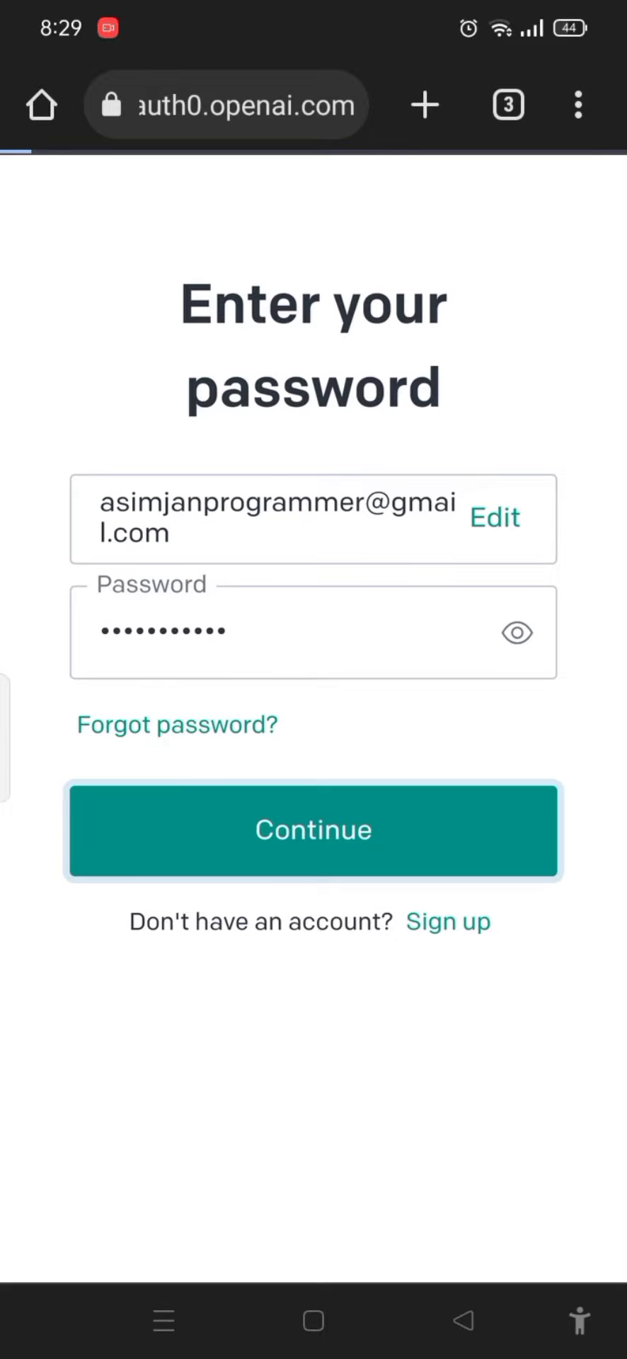
left_click(315, 829)
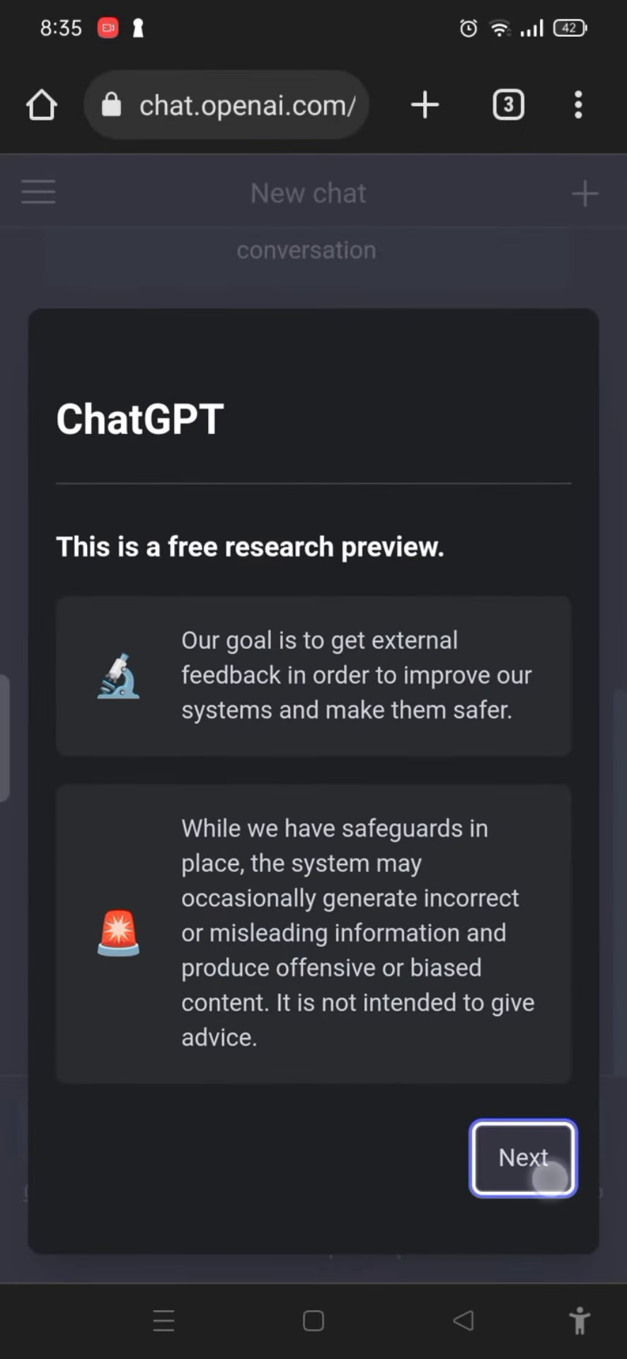
Dismiss the research preview introduction with Next and Done, then focus the message box.
left_click(523, 1158)
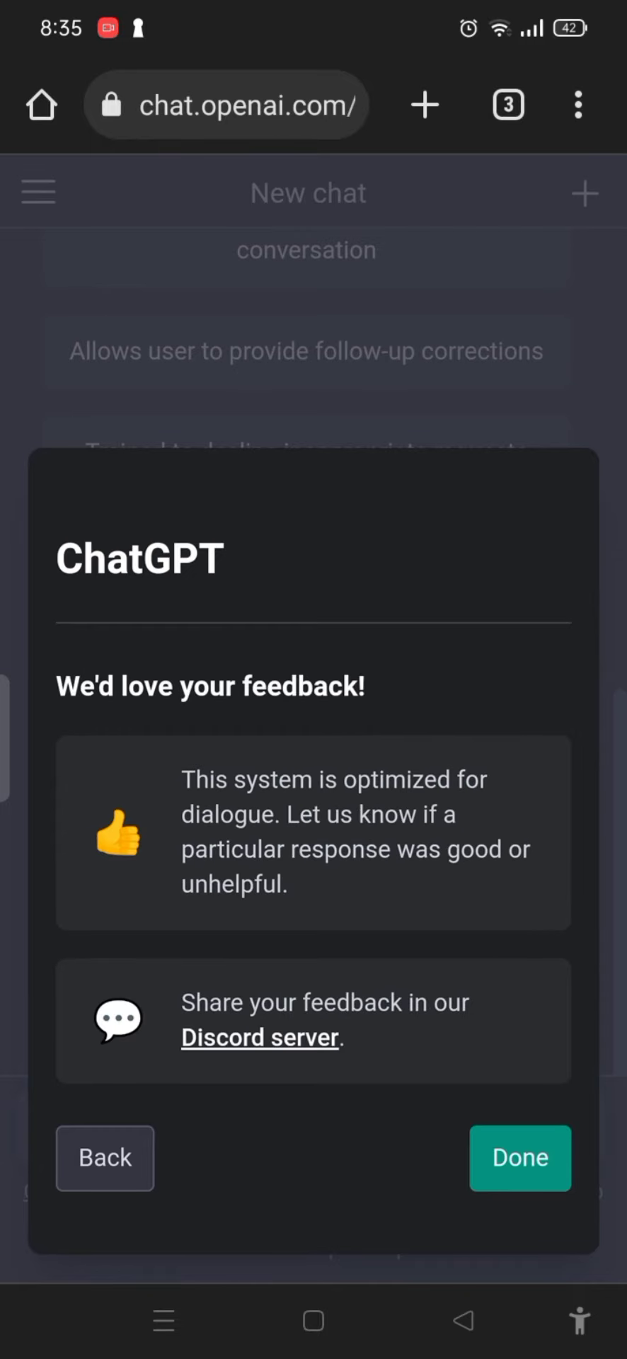
left_click(519, 1158)
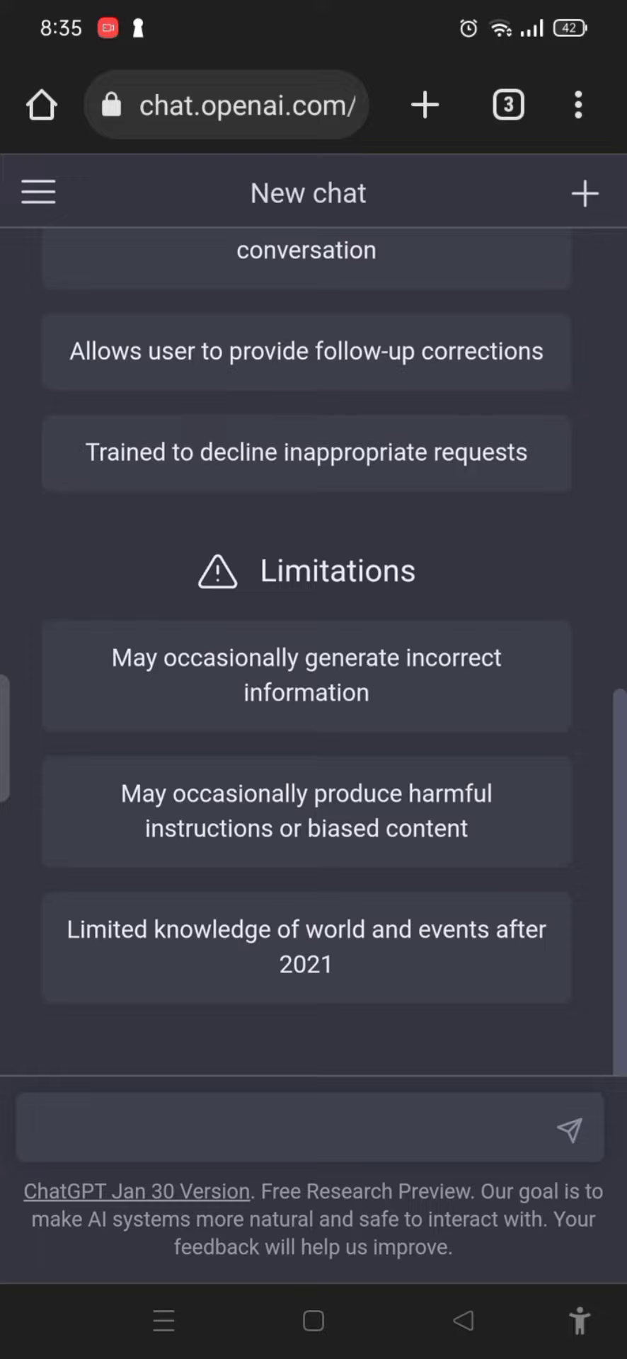
scroll("down", 3)
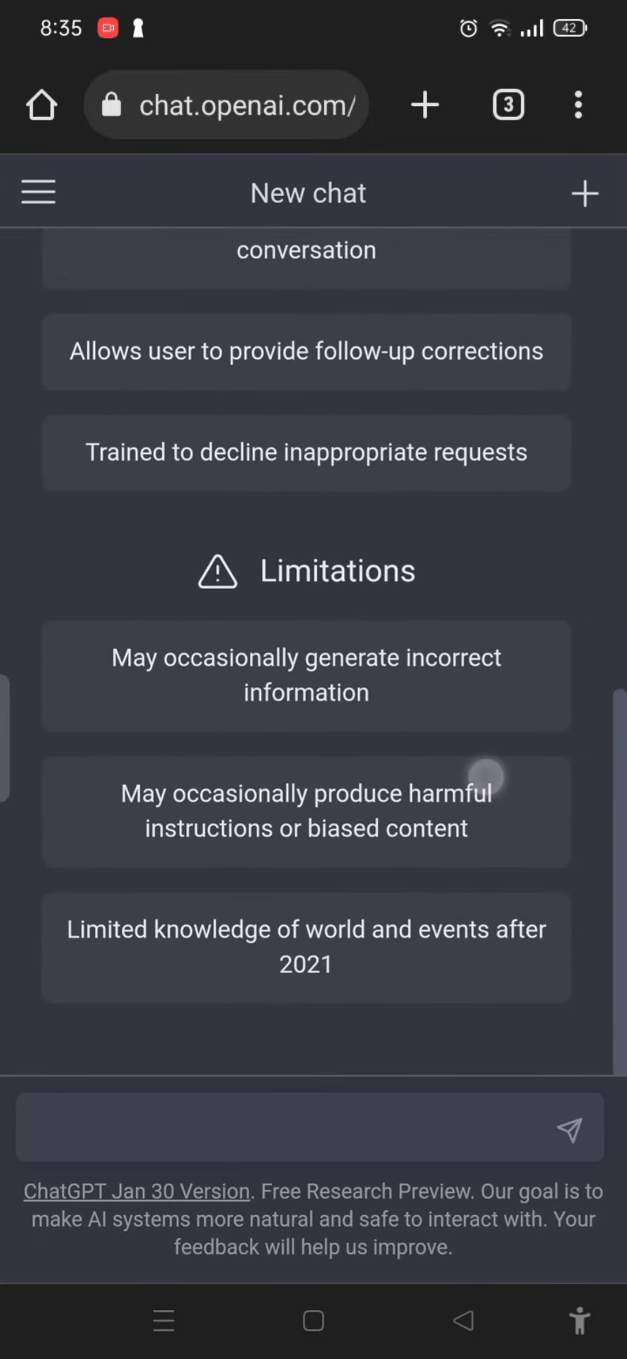
left_click(308, 1127)
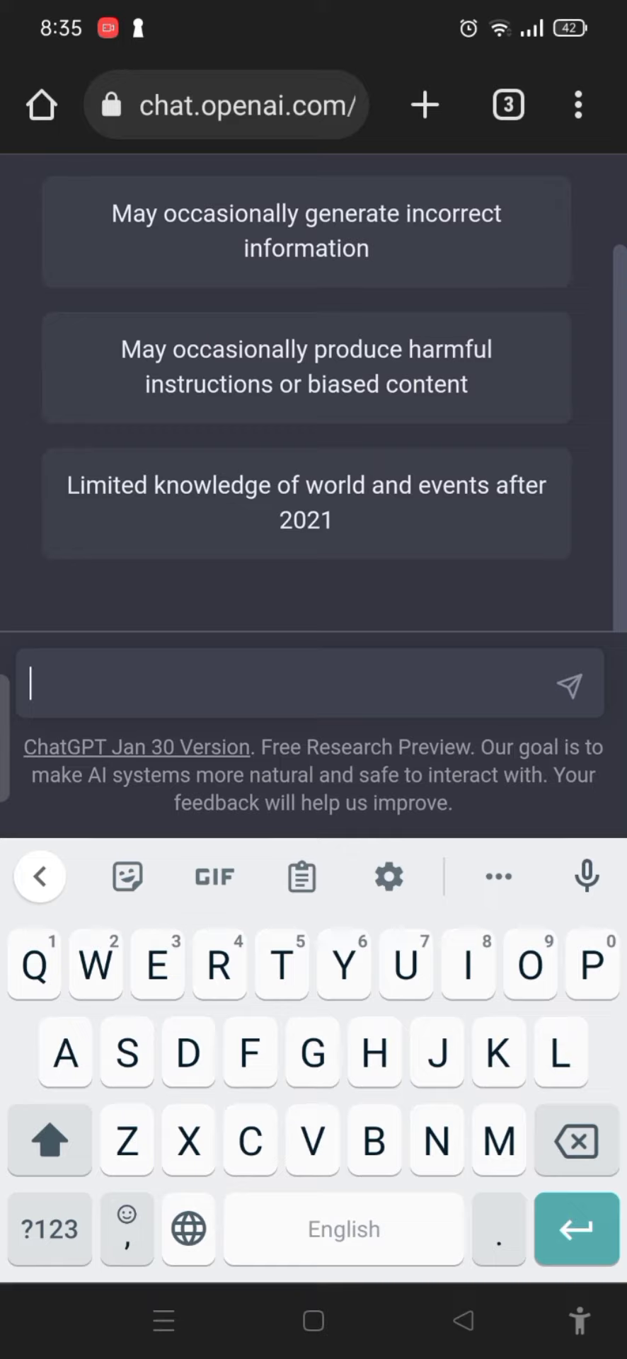
Ask ChatGPT how to make slides in PowerPoint and receive a numbered guide.
type("How to make slides")
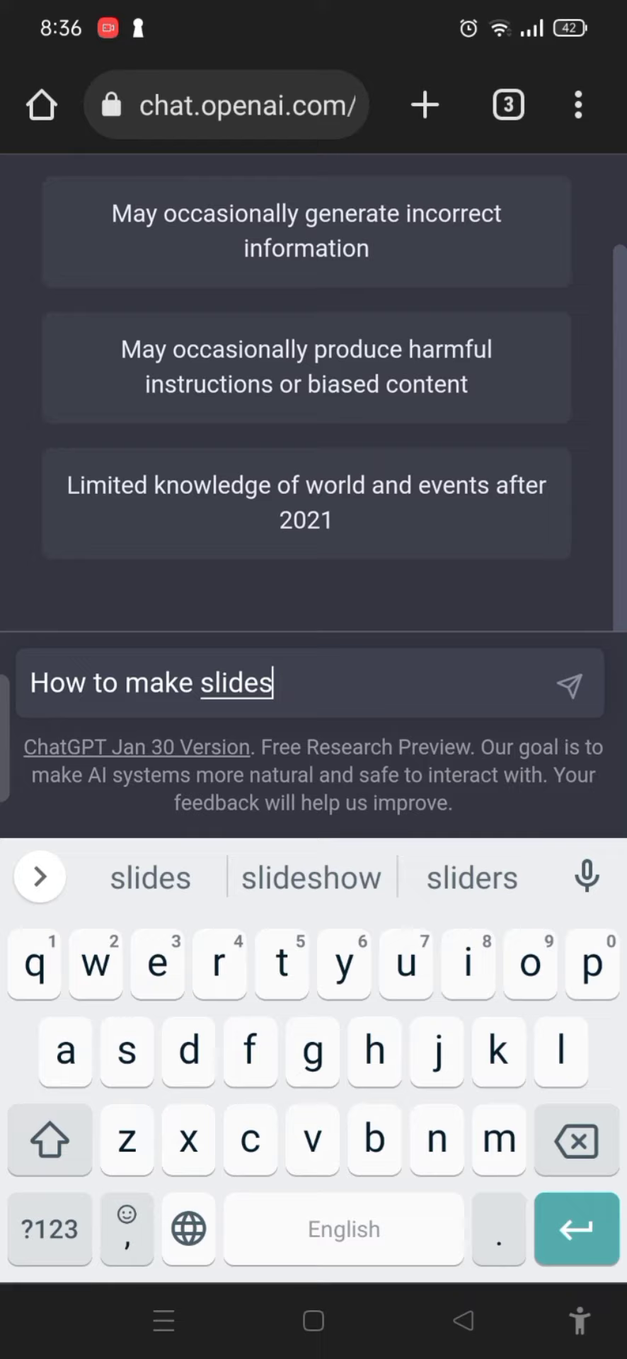
type("in p")
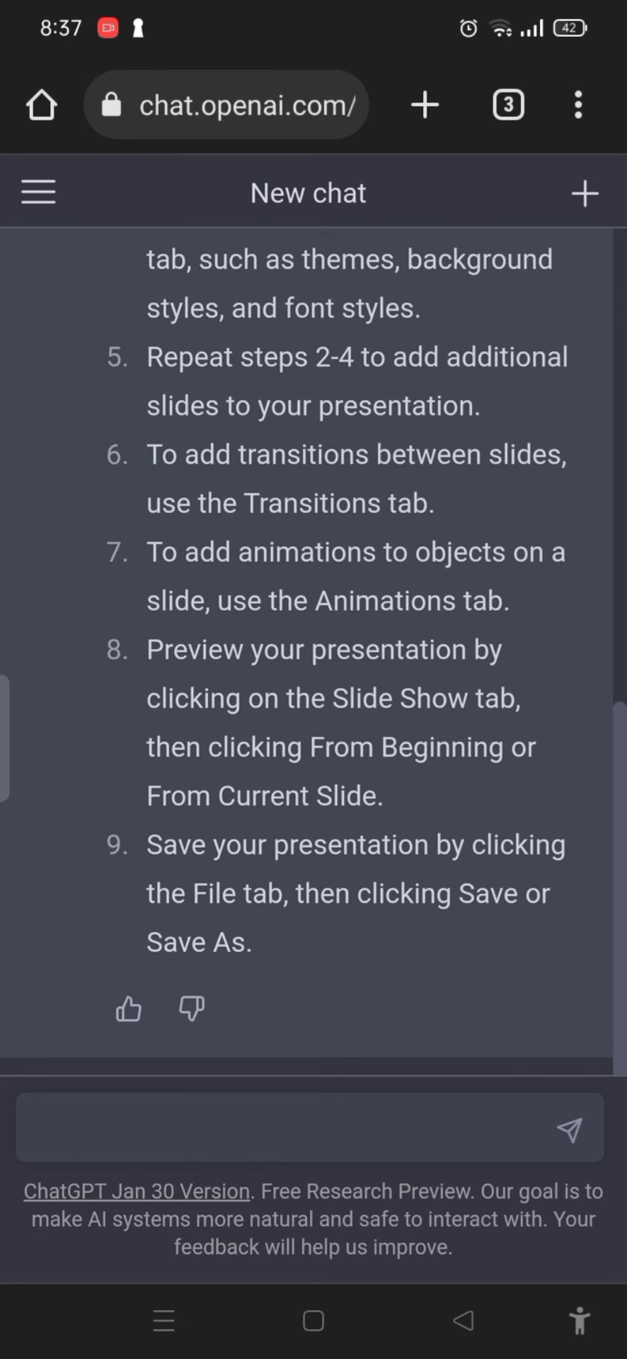
Send 'How to get current date and time in excel' and read the =TODAY()/=NOW() answer.
type("How to get cu")
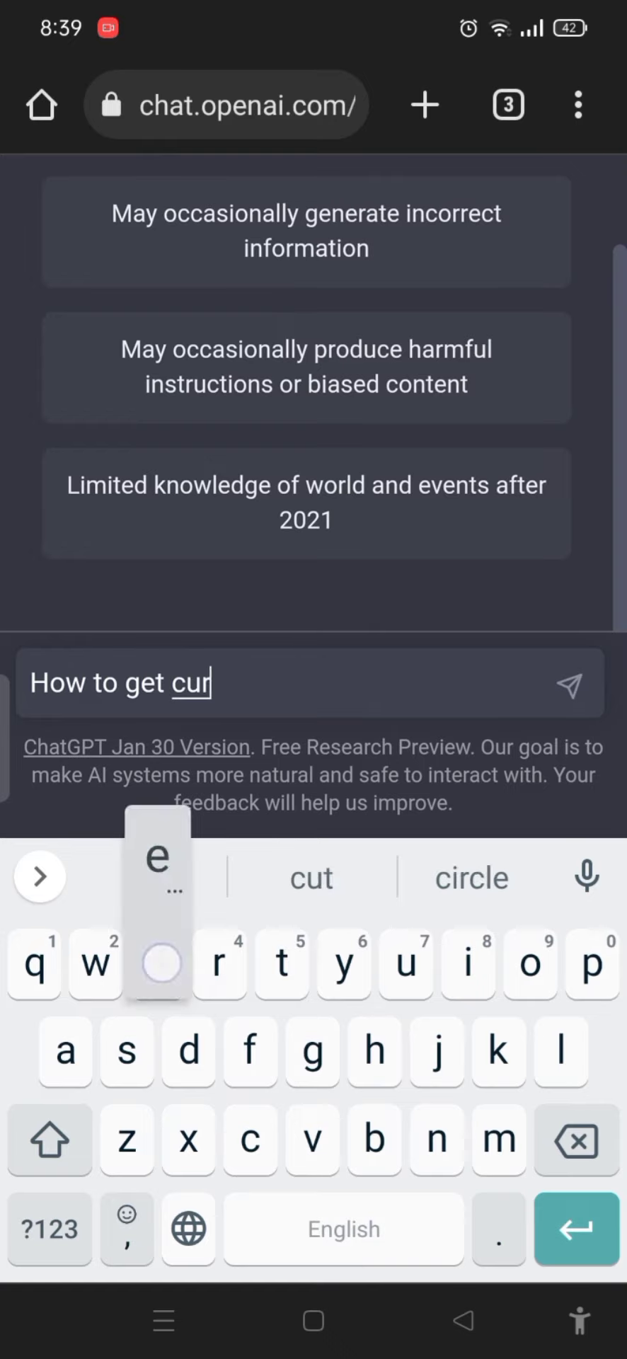
type("rent date and time in excel")
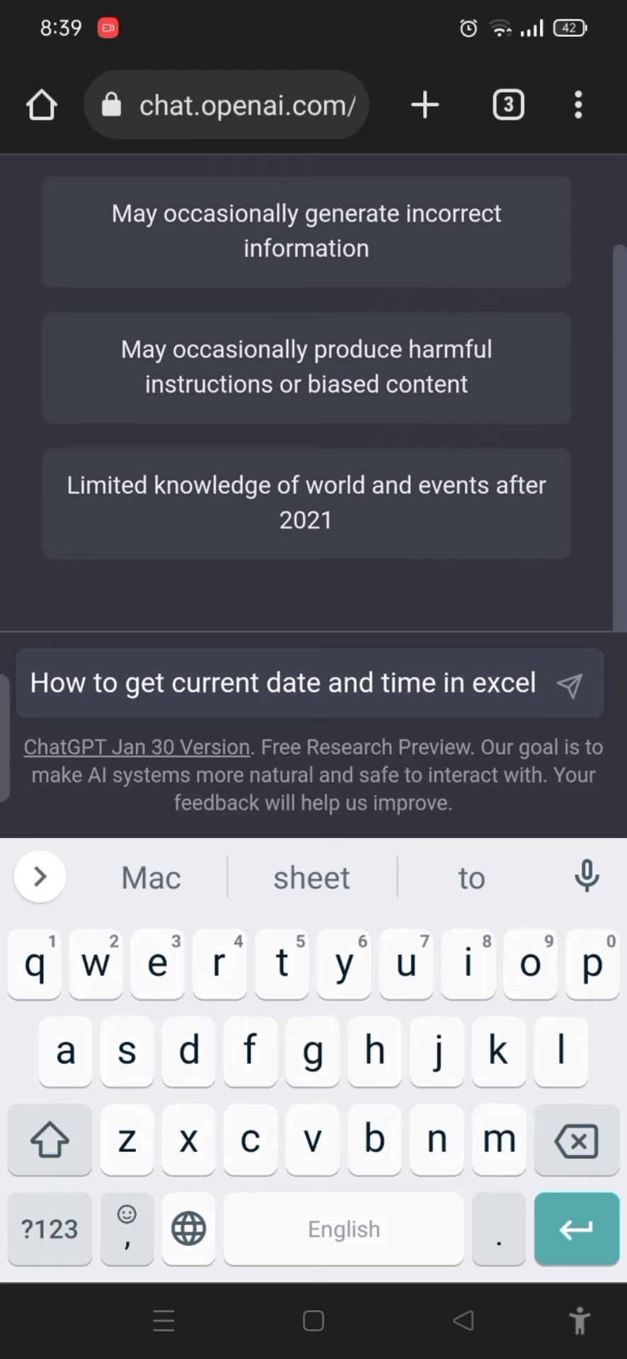
left_click(573, 684)
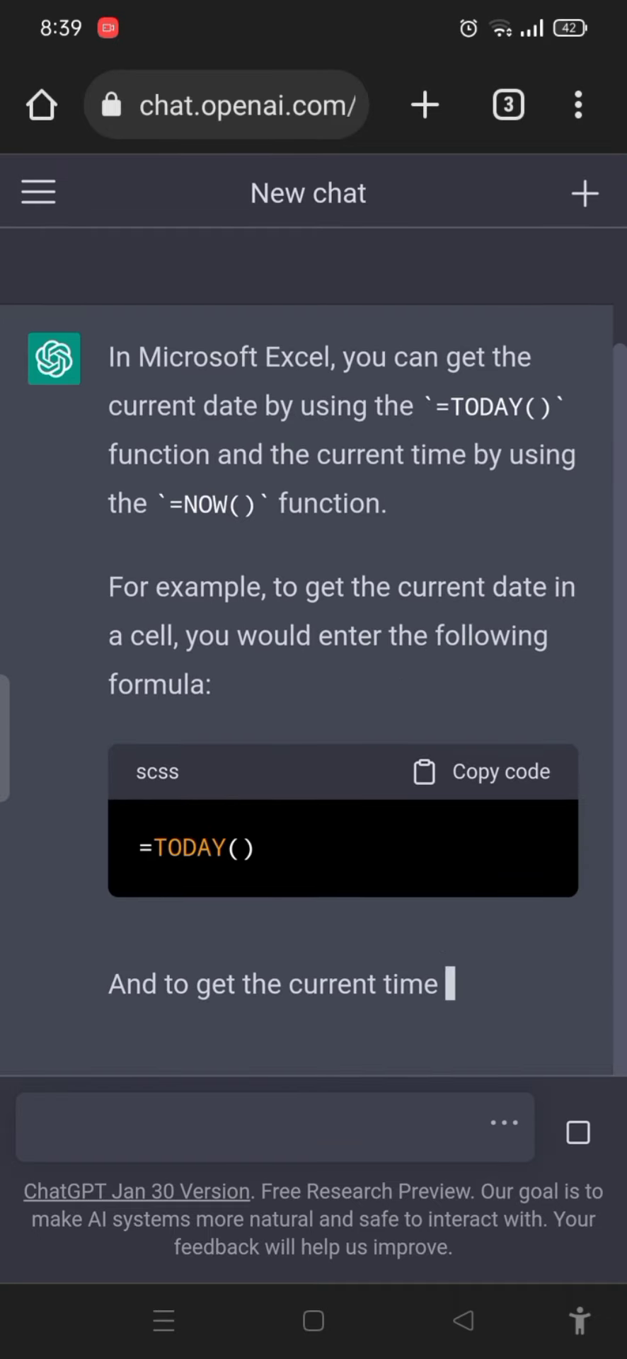
scroll("down", 3)
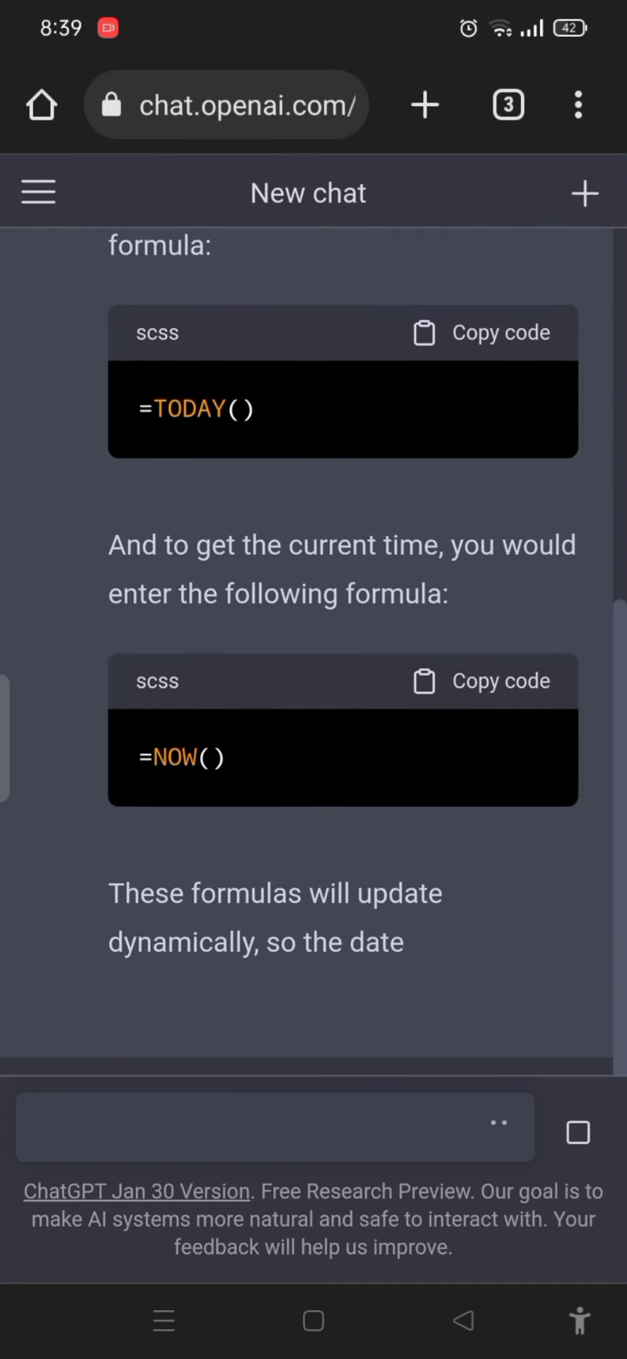